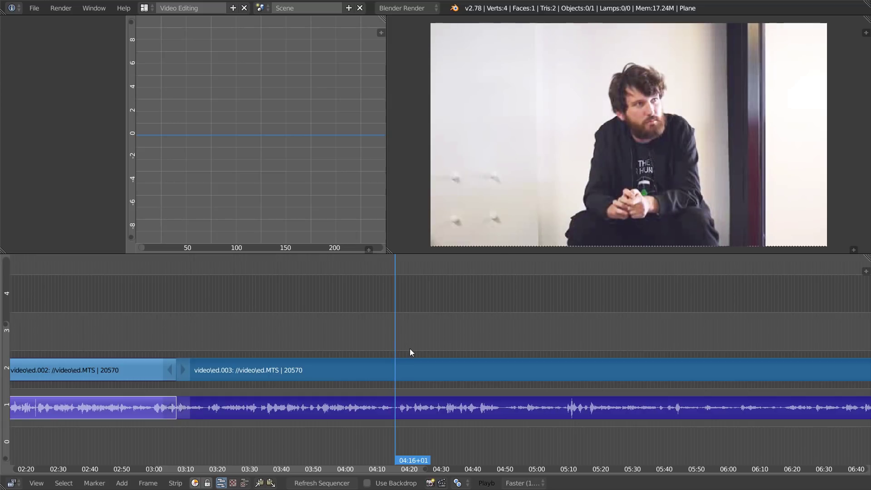
{"action": "mouse_move", "coordinate": [435, 420]}
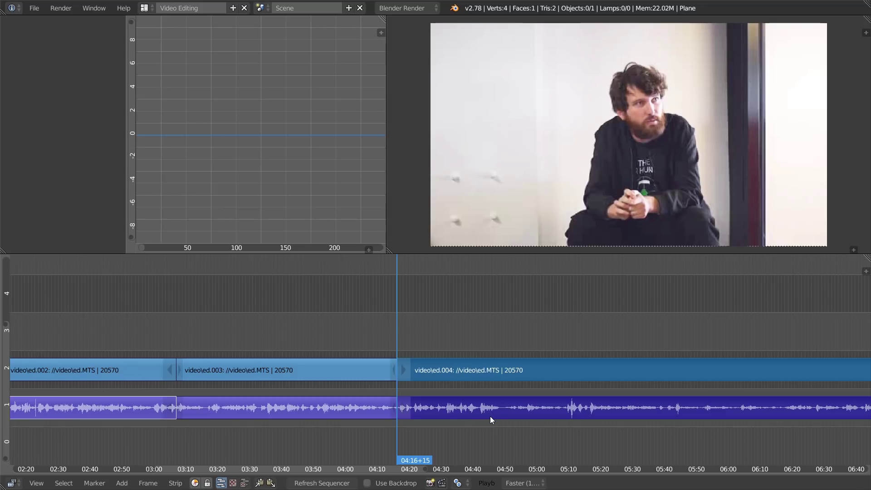
{"action": "mouse_move", "coordinate": [468, 324]}
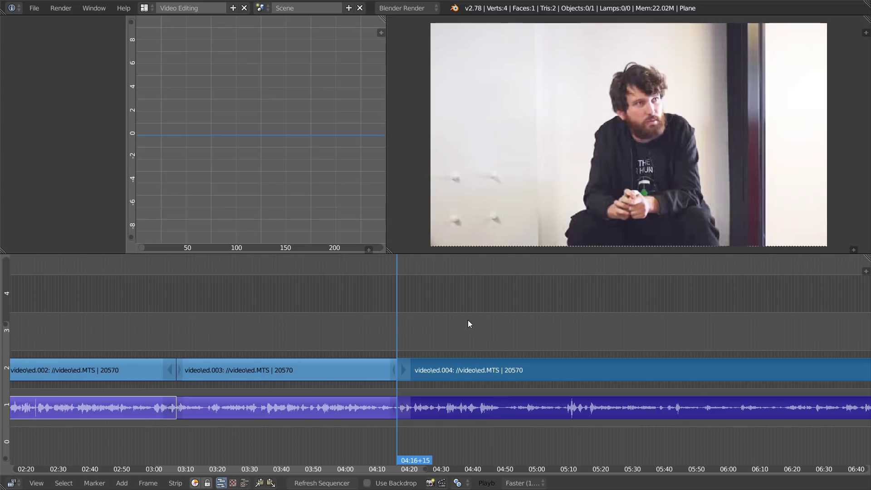
{"action": "mouse_move", "coordinate": [492, 339]}
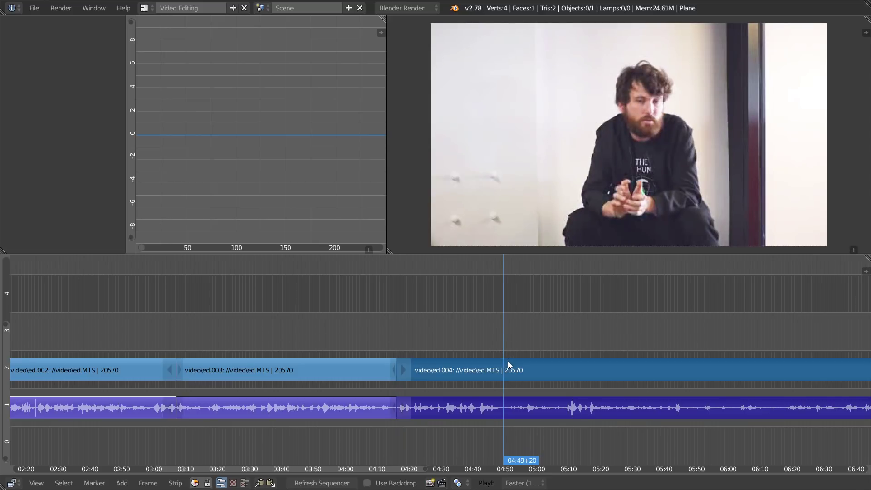
{"action": "mouse_move", "coordinate": [448, 401]}
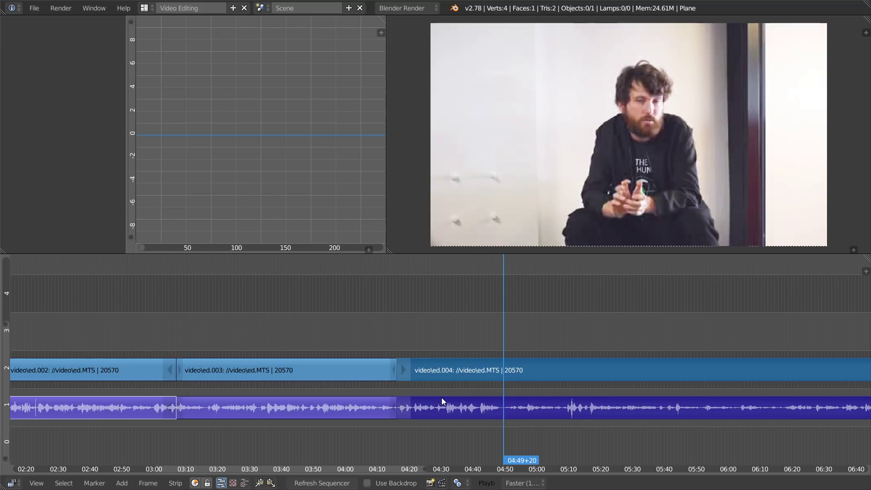
Step: Split the strips at 04:49, delete the 04:16–04:49 section, and close the gap
{"action": "key", "text": "k"}
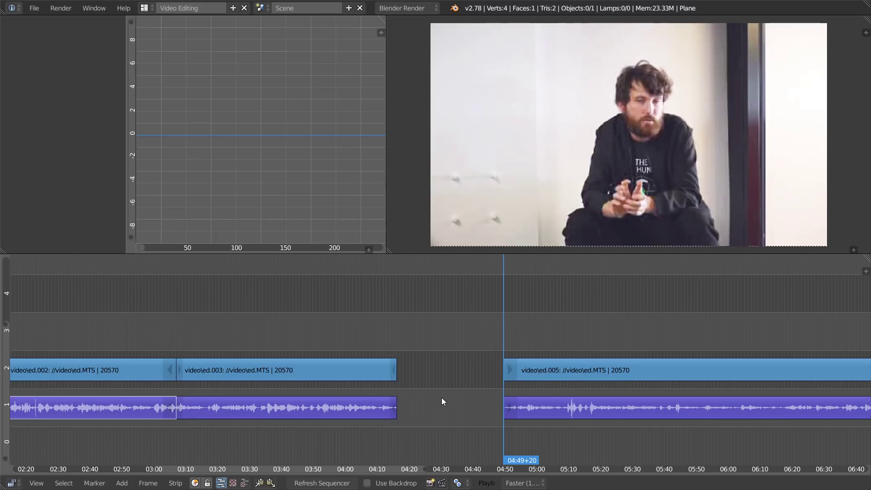
{"action": "key", "text": "Backspace"}
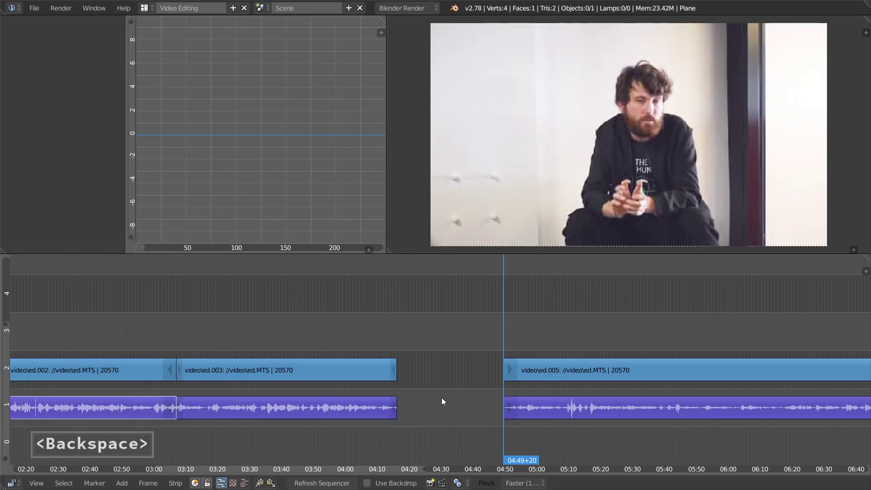
{"action": "key", "text": "Backspace"}
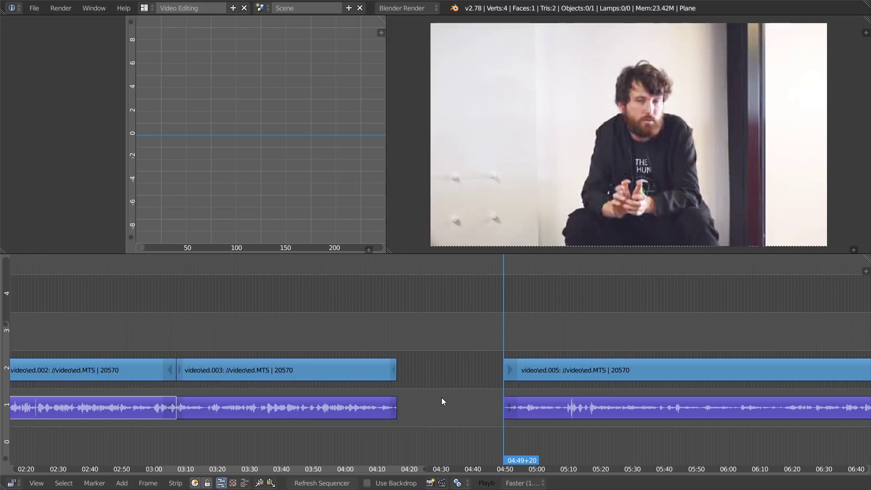
{"action": "mouse_move", "coordinate": [516, 366]}
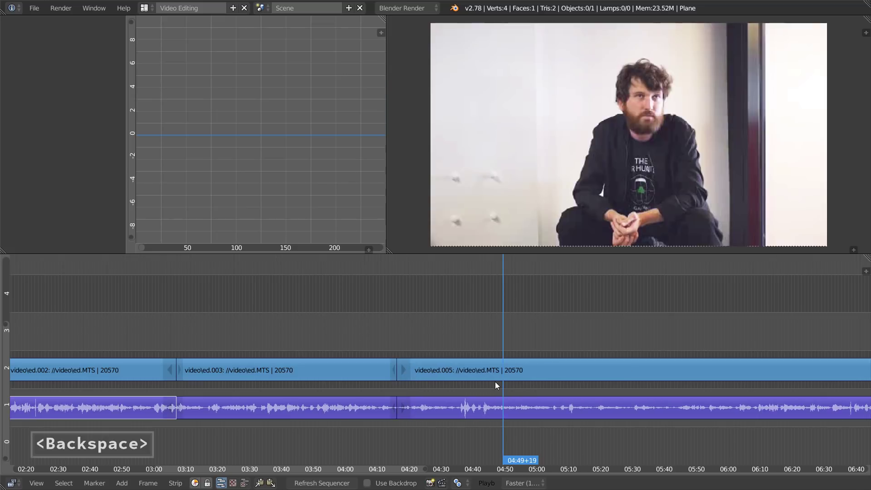
{"action": "key", "text": "Backspace"}
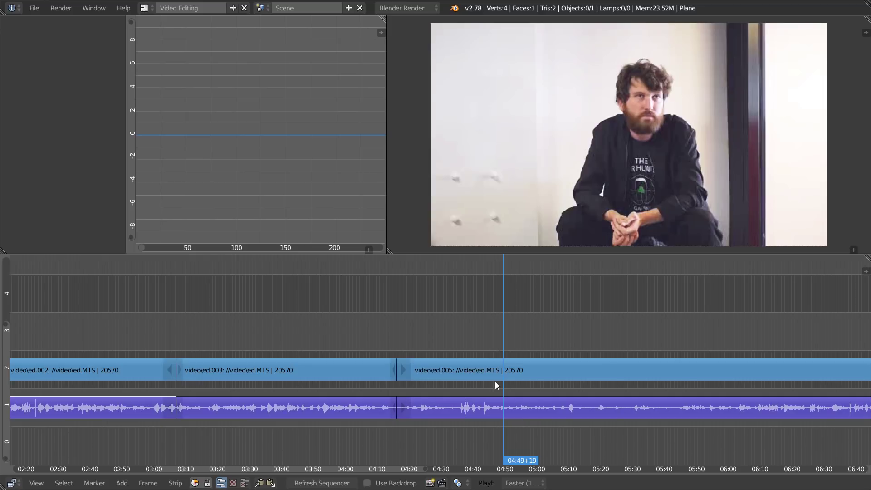
Step: Undo the gap removal, deletion and cuts, then re-split the interview strips at 04:16
{"action": "key", "text": "ctrl+z"}
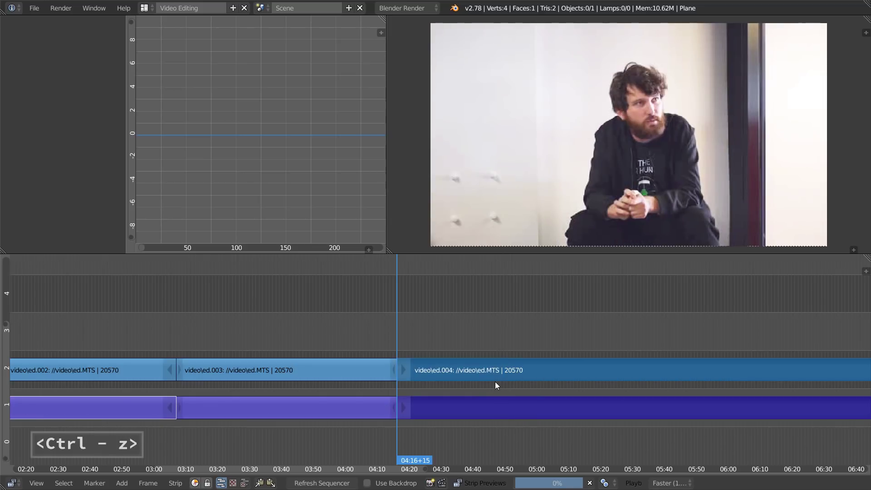
{"action": "key", "text": "ctrl+z"}
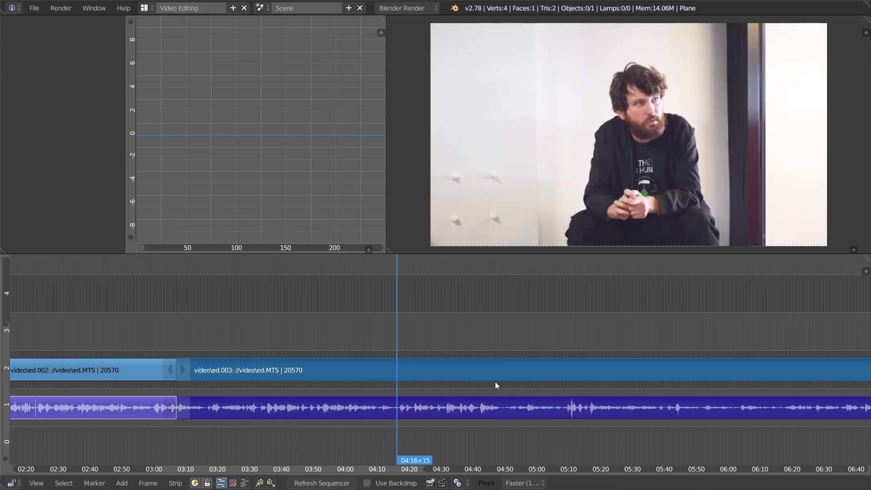
{"action": "mouse_move", "coordinate": [402, 332]}
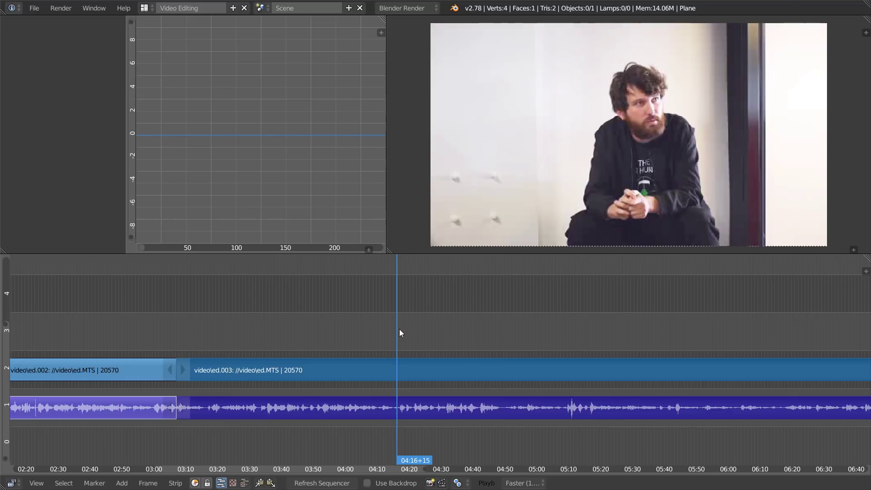
{"action": "mouse_move", "coordinate": [391, 333]}
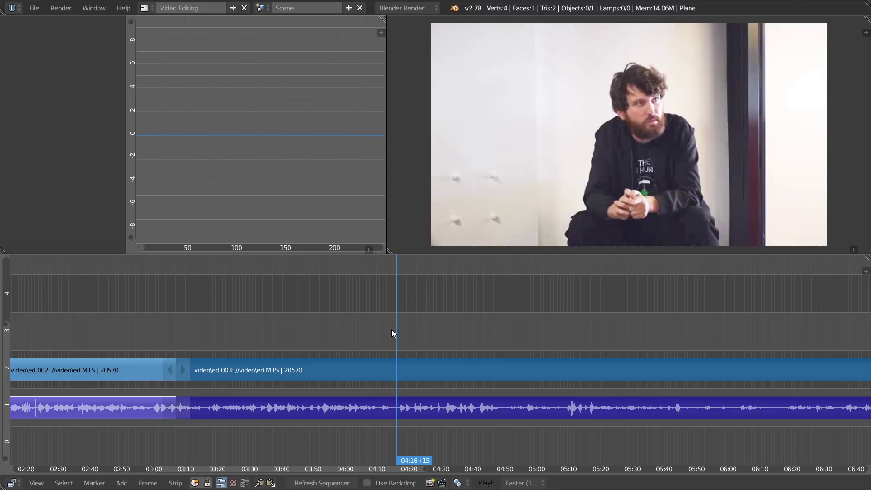
{"action": "mouse_move", "coordinate": [400, 388]}
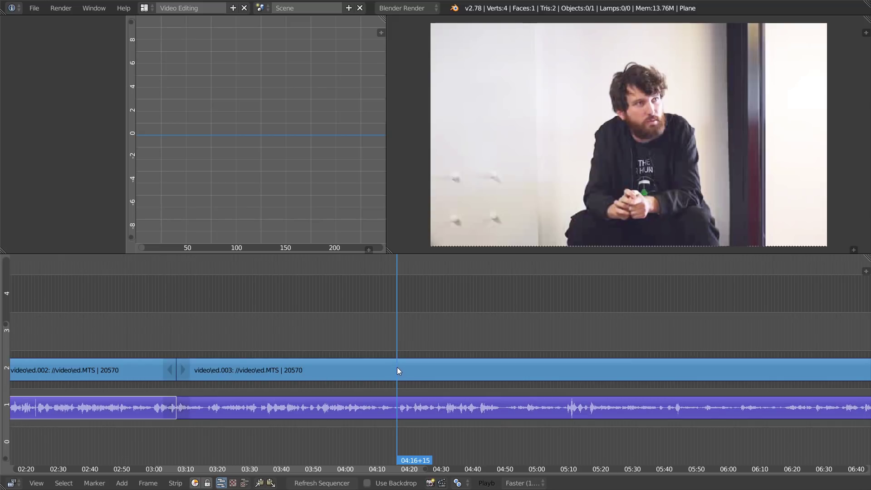
{"action": "key", "text": "ctrl"}
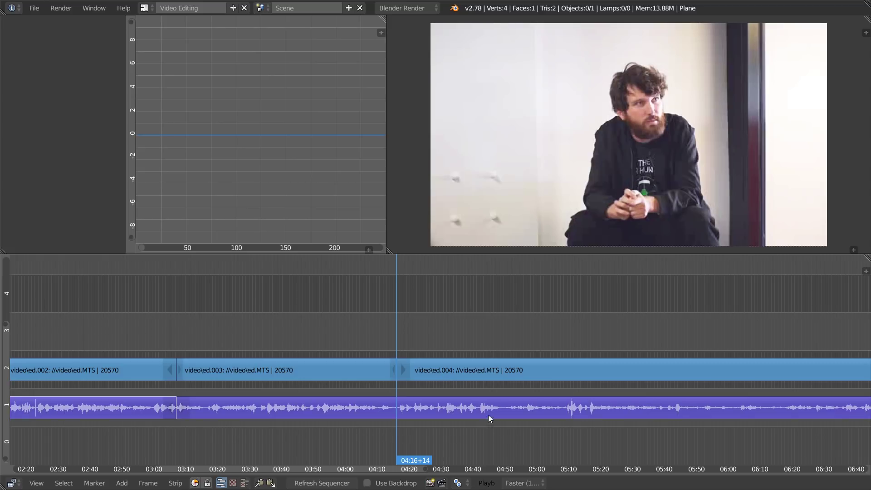
{"action": "mouse_move", "coordinate": [423, 385]}
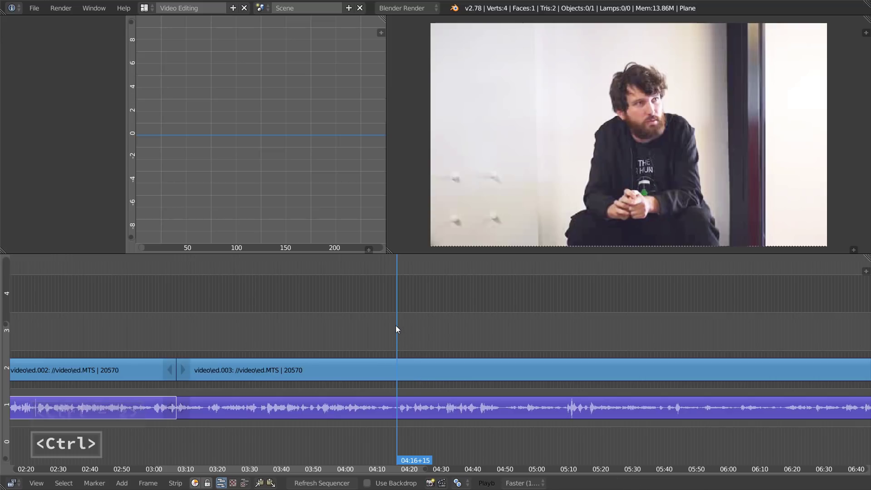
{"action": "mouse_move", "coordinate": [393, 334]}
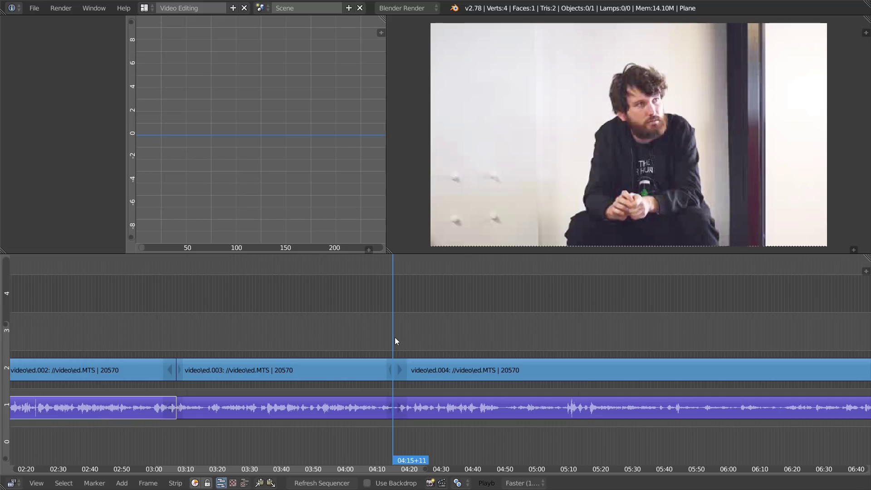
{"action": "mouse_move", "coordinate": [509, 338]}
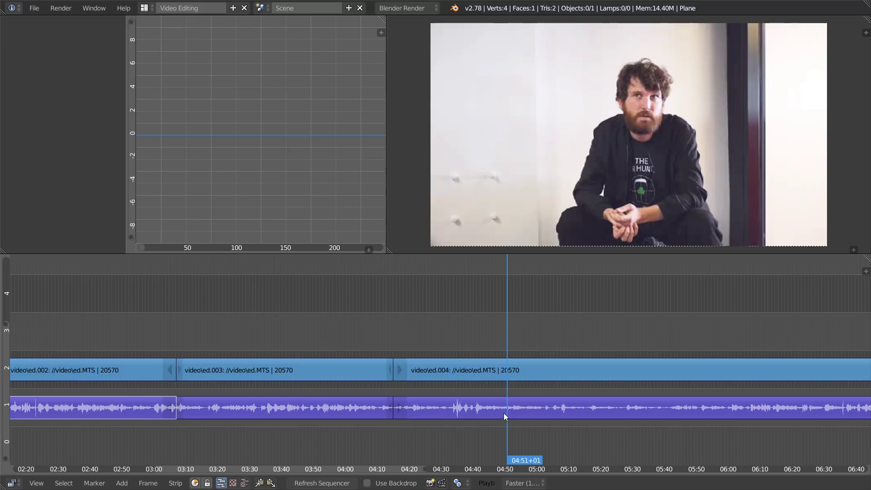
Step: Undo the split near 04:15 so ed.003 runs uncut
{"action": "key", "text": "ctrl+z"}
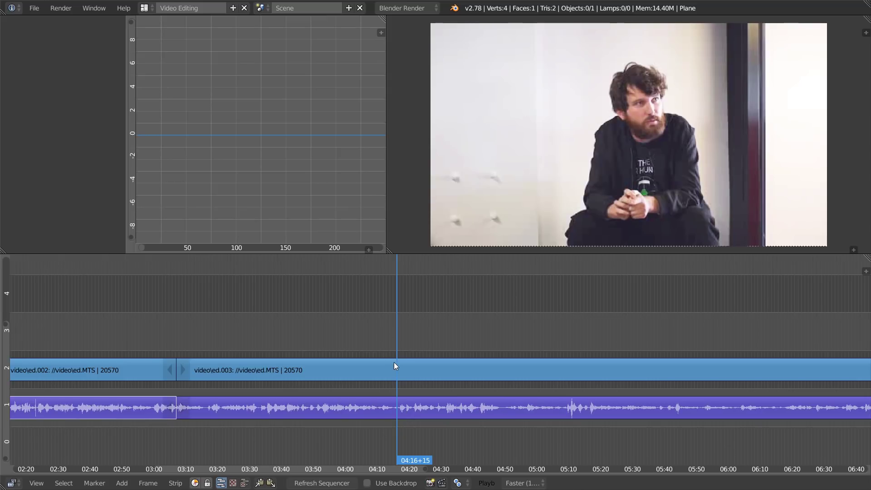
Step: Split the strips at 04:16 with a Ctrl-click, then undo that cut
{"action": "key", "text": "ctrl+shift"}
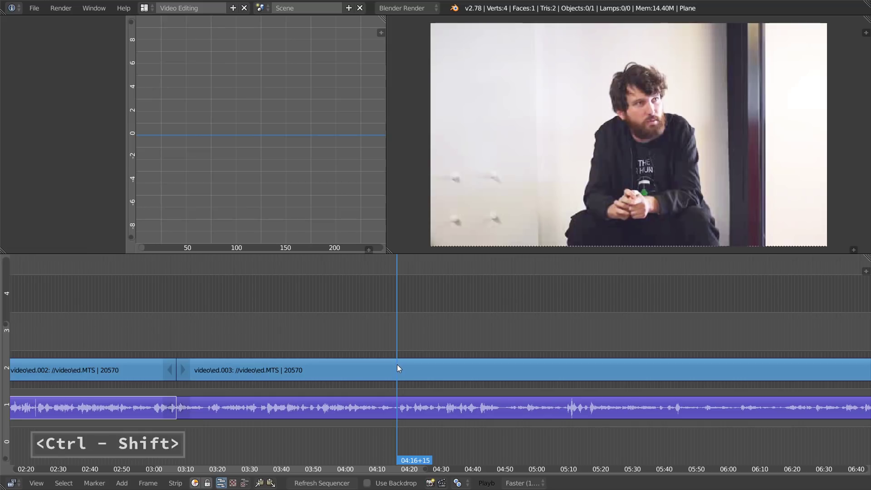
{"action": "left_click", "coordinate": [399, 370]}
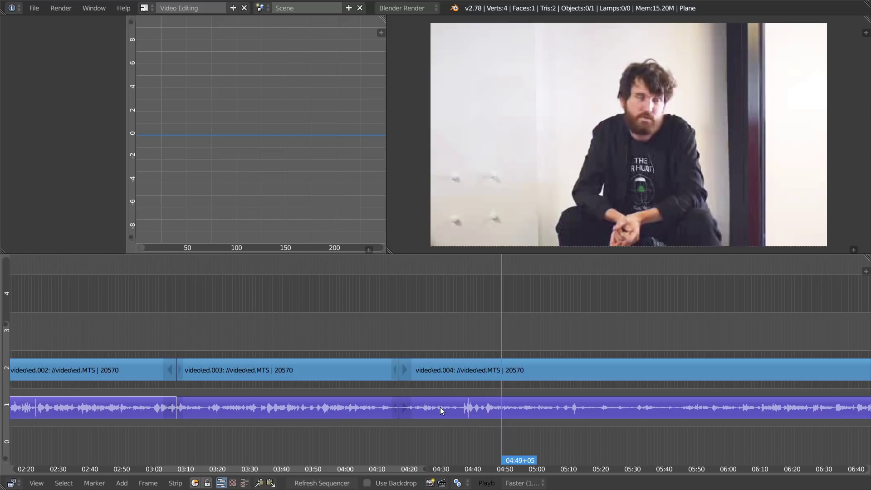
{"action": "mouse_move", "coordinate": [443, 385]}
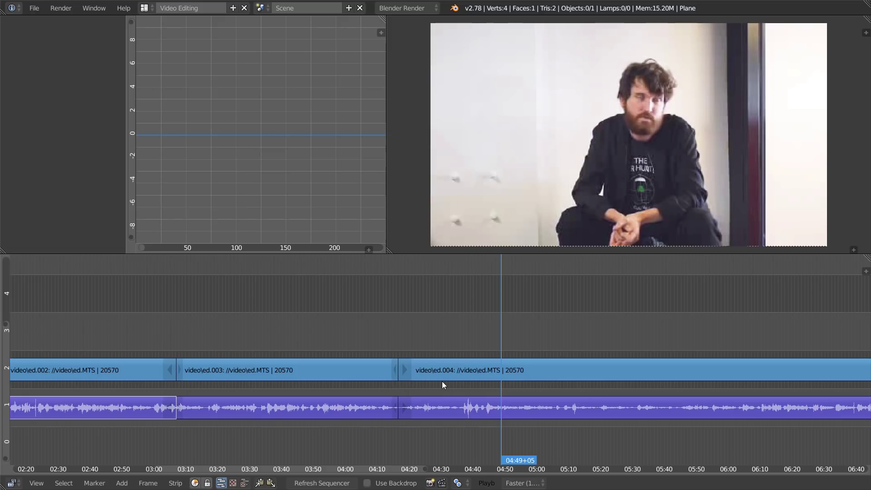
{"action": "key", "text": "ctrl+z"}
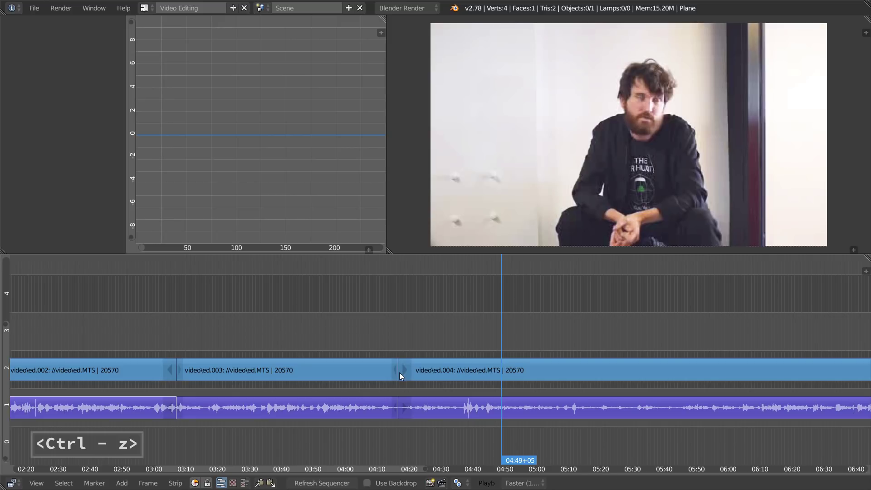
{"action": "key", "text": "ctrl+z"}
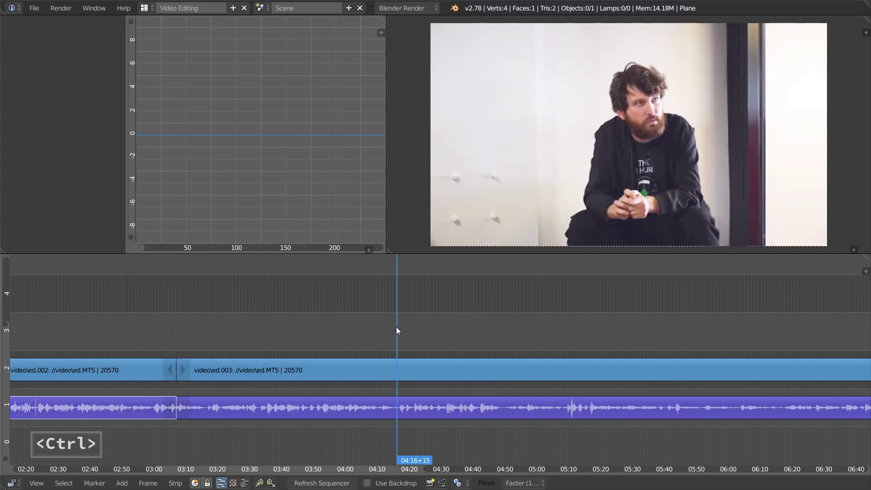
{"action": "mouse_move", "coordinate": [397, 376]}
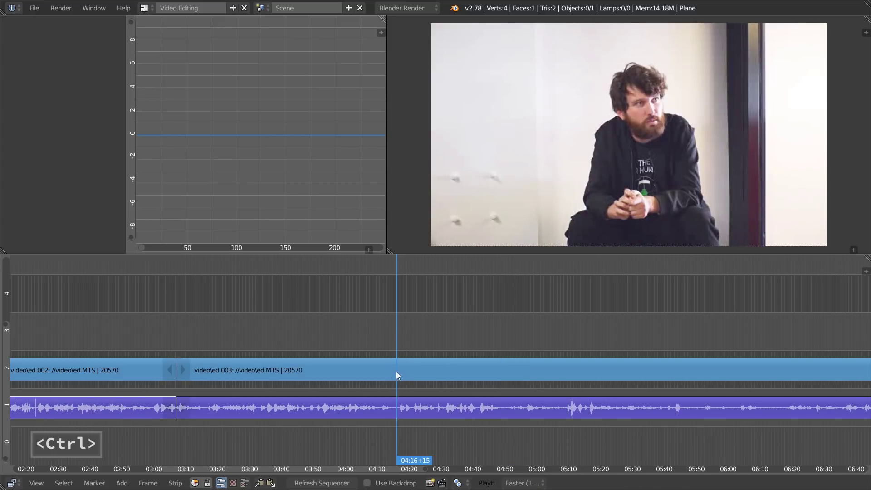
{"action": "key", "text": "shift"}
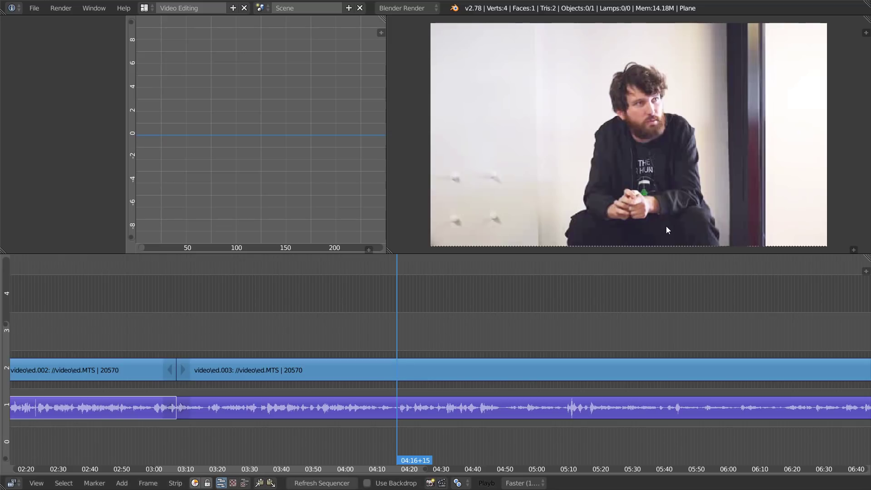
{"action": "mouse_move", "coordinate": [640, 241]}
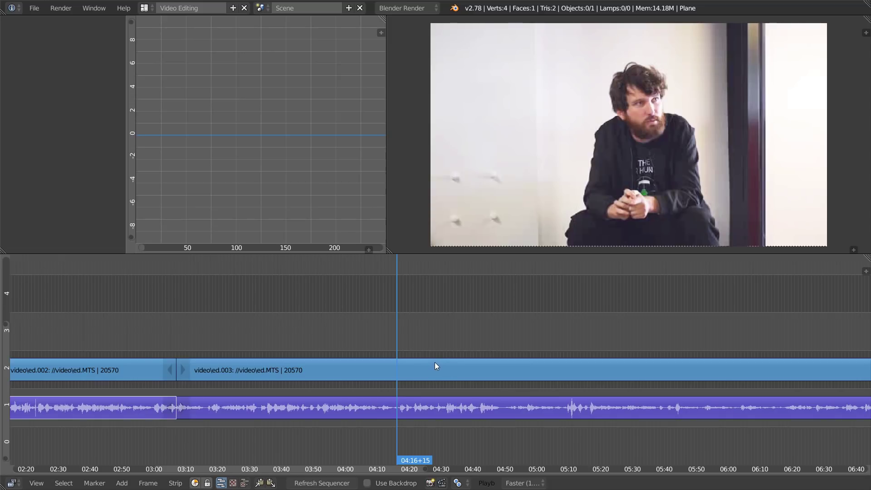
{"action": "mouse_move", "coordinate": [301, 426]}
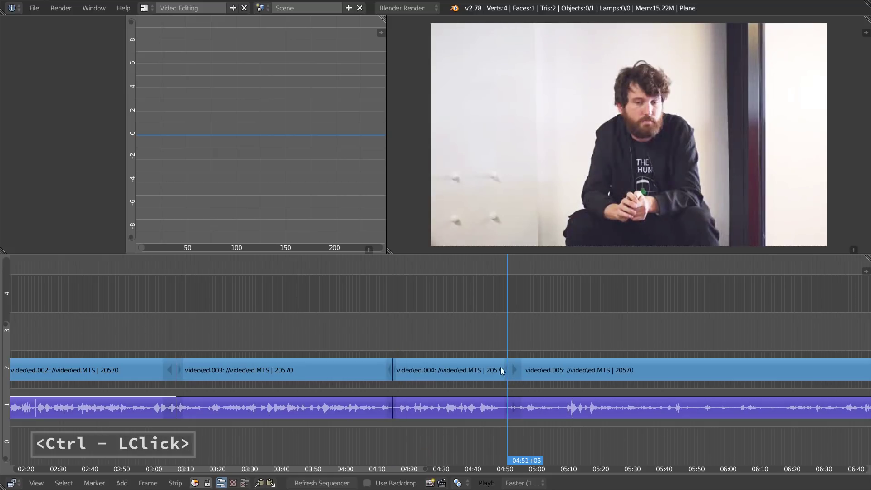
Step: Delete the clip between two cuts, close the gap, then undo back to uncut footage
{"action": "key", "text": "x"}
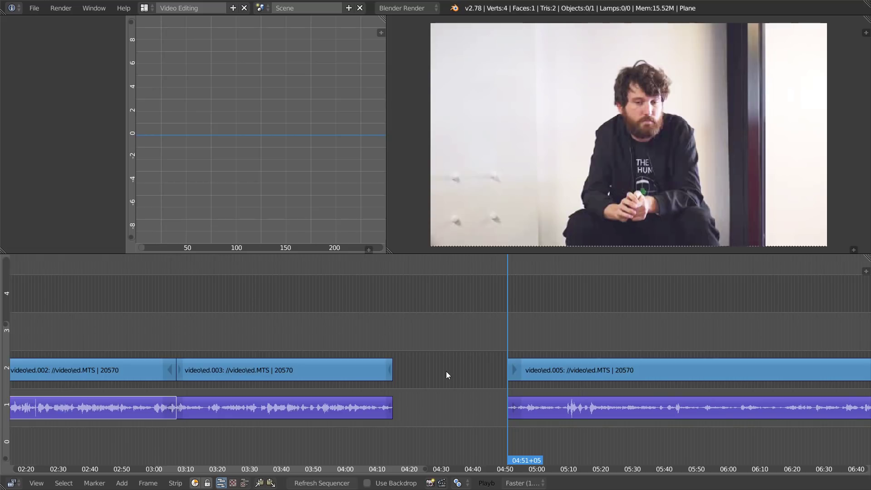
{"action": "mouse_move", "coordinate": [437, 369]}
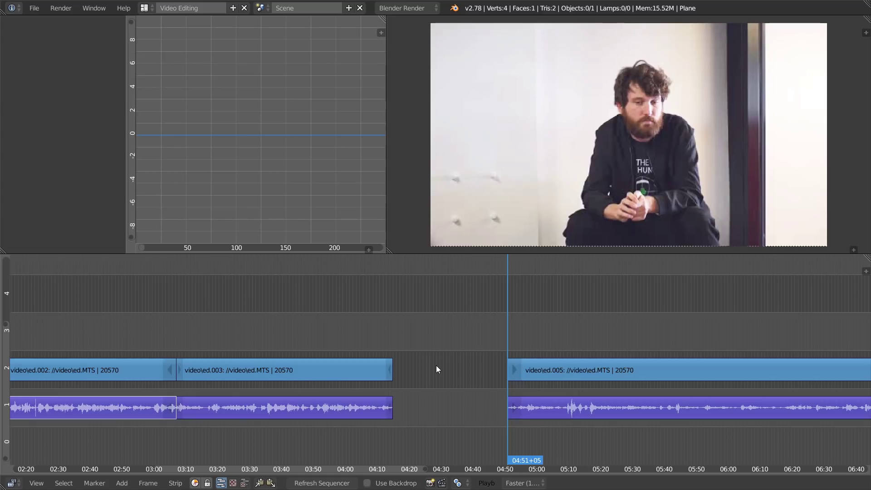
{"action": "mouse_move", "coordinate": [463, 352]}
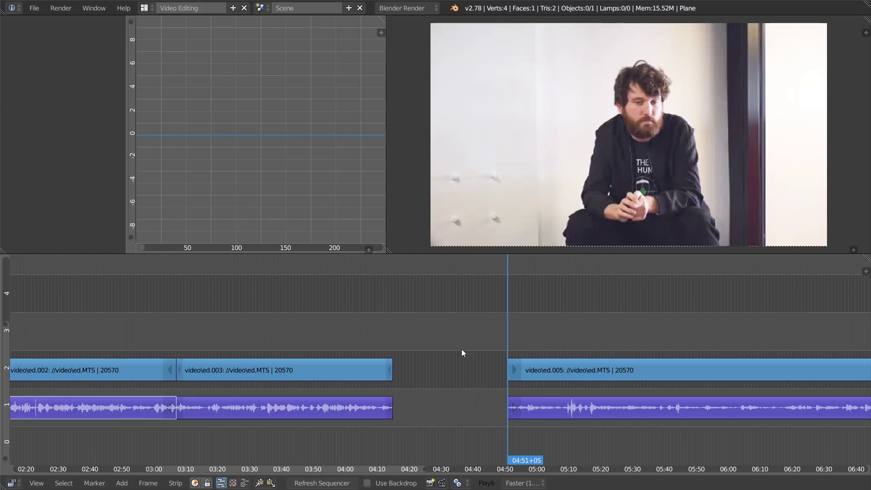
{"action": "key", "text": "ctrl"}
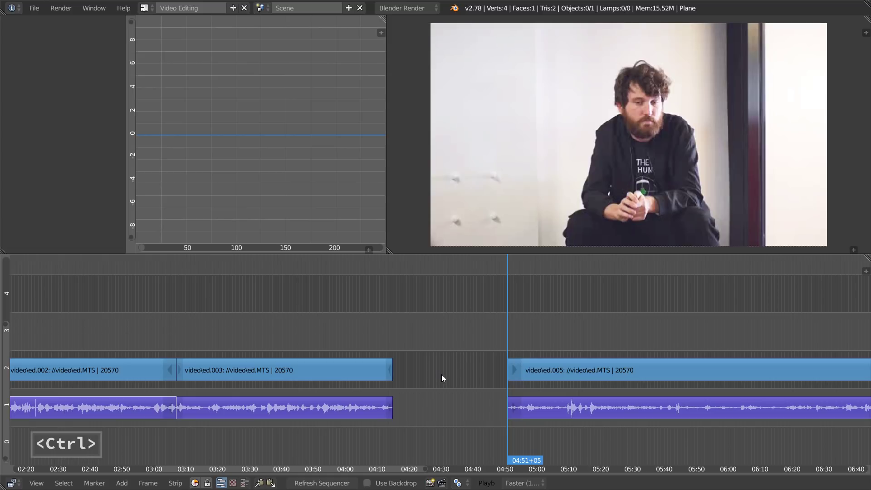
{"action": "left_click", "coordinate": [445, 370]}
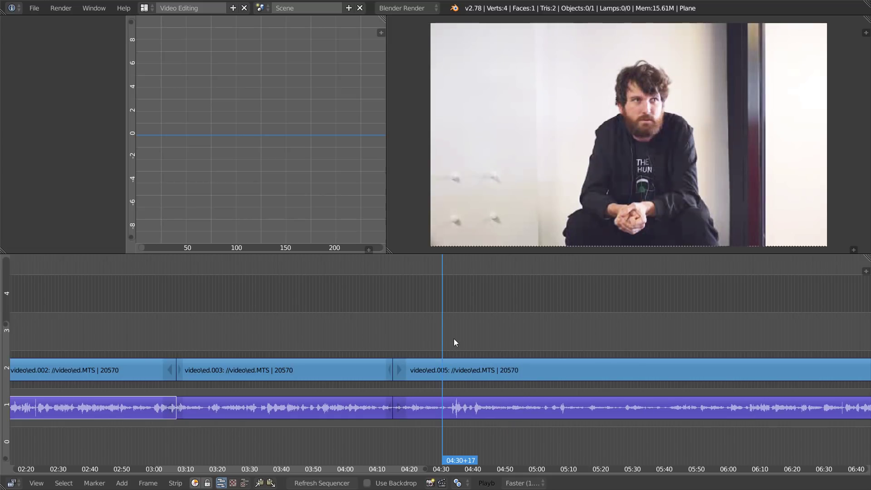
{"action": "key", "text": "ctrl+z"}
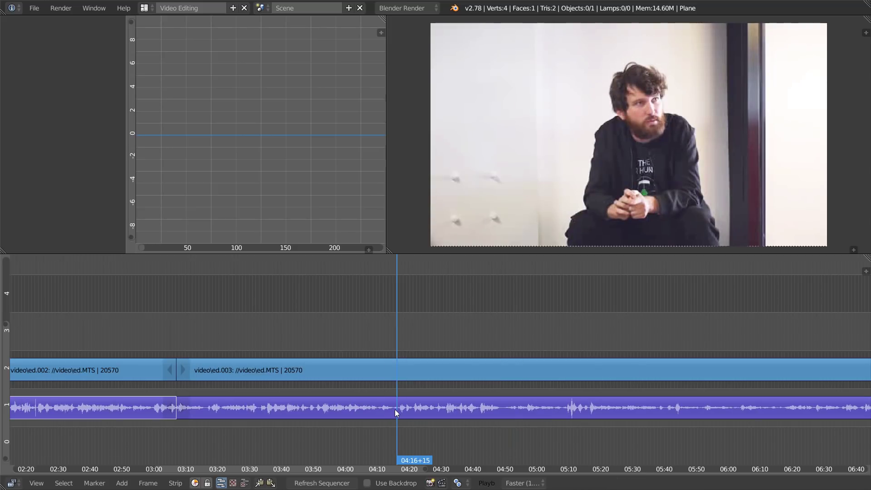
{"action": "mouse_move", "coordinate": [401, 415]}
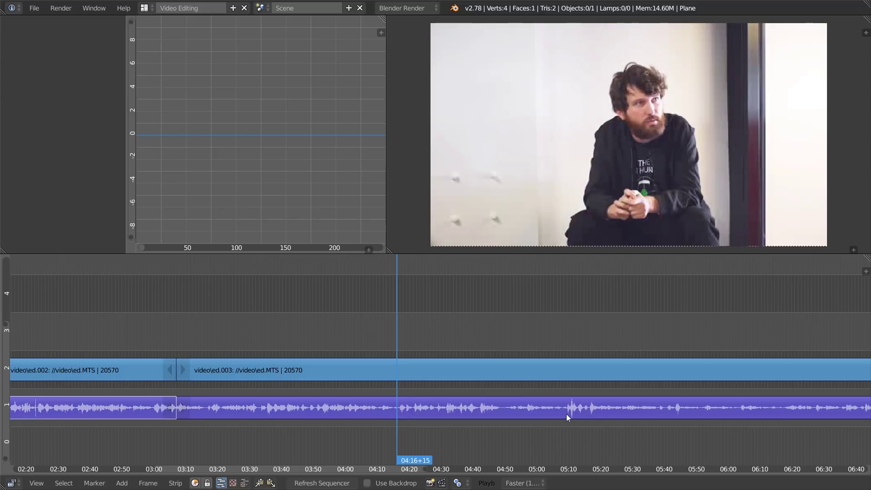
Step: Set the time to about 05:10 and cut only the audio strip near 05:09
{"action": "left_click", "coordinate": [571, 409]}
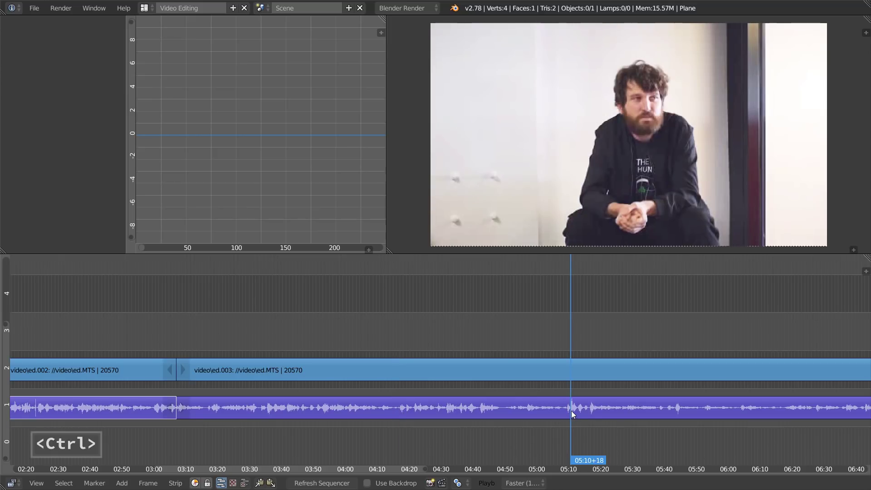
{"action": "mouse_move", "coordinate": [567, 412]}
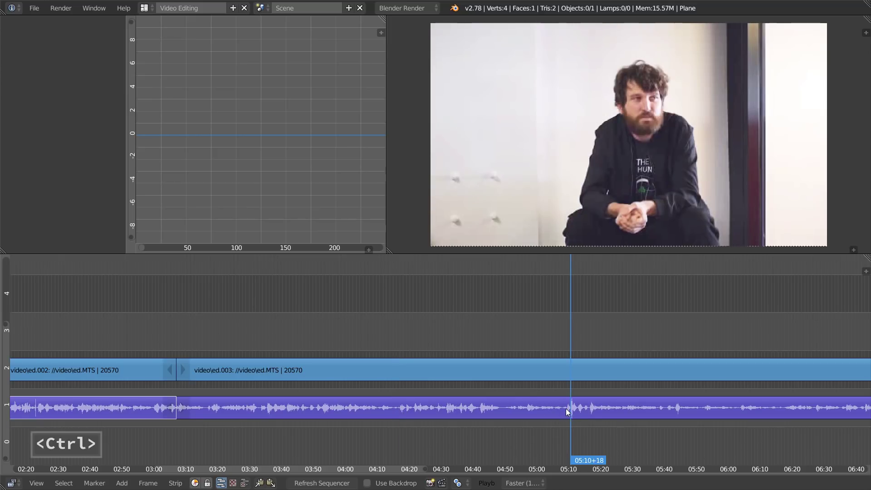
{"action": "left_click", "coordinate": [568, 412]}
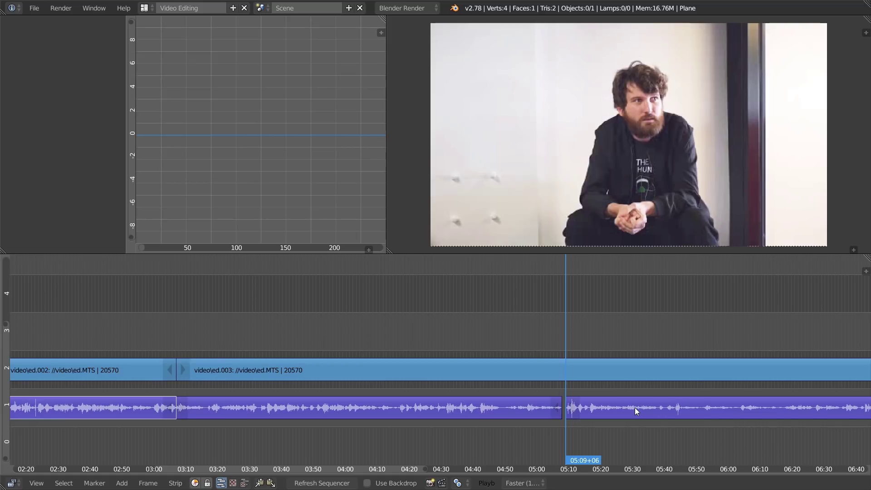
{"action": "left_click", "coordinate": [398, 408]}
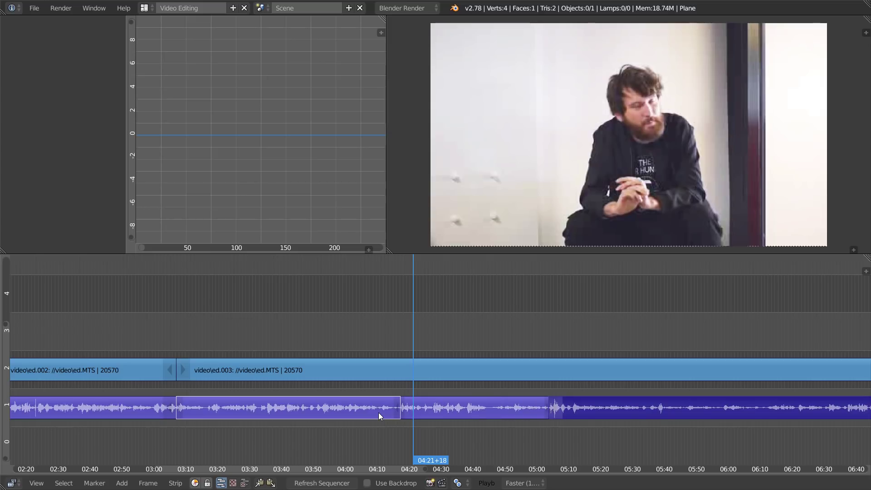
{"action": "mouse_move", "coordinate": [359, 404]}
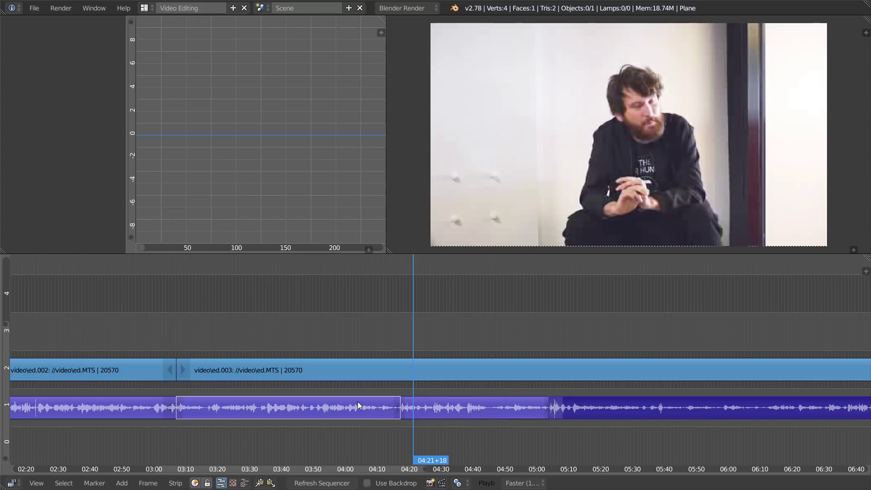
Step: Cut video and audio near 04:15, undo, then cut again at about 04:15
{"action": "left_click", "coordinate": [380, 405]}
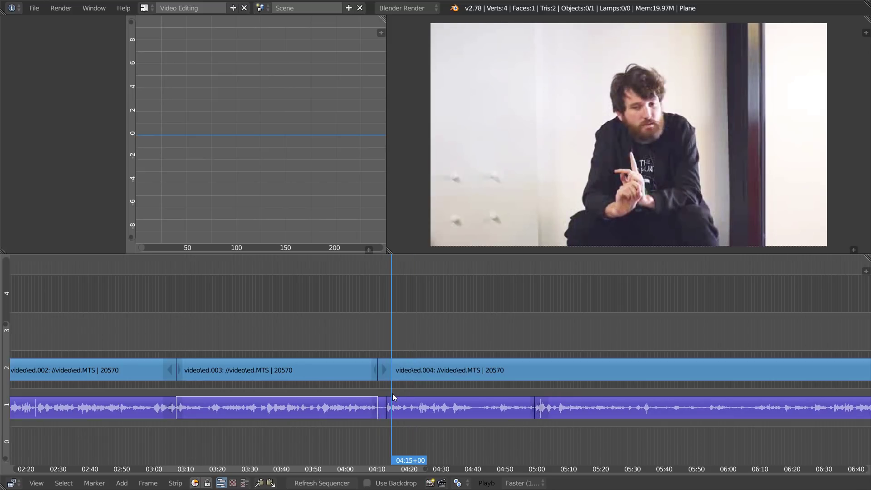
{"action": "key", "text": "ctrl+z"}
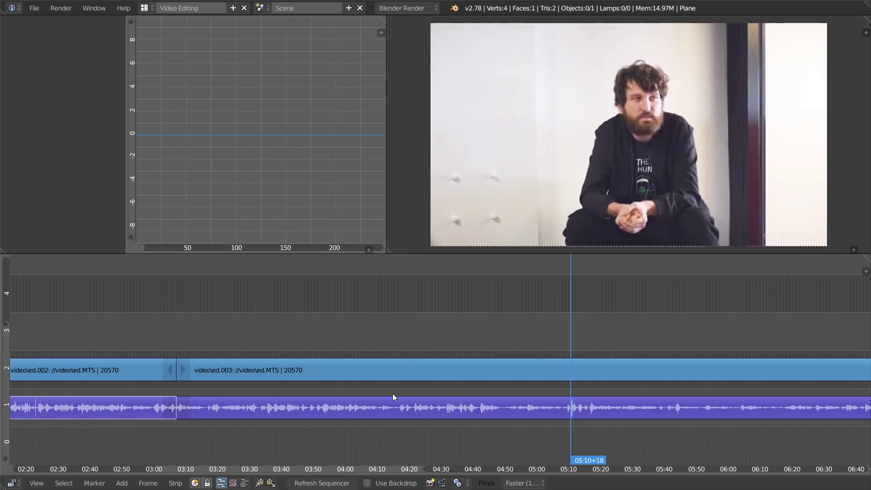
{"action": "left_click", "coordinate": [391, 400]}
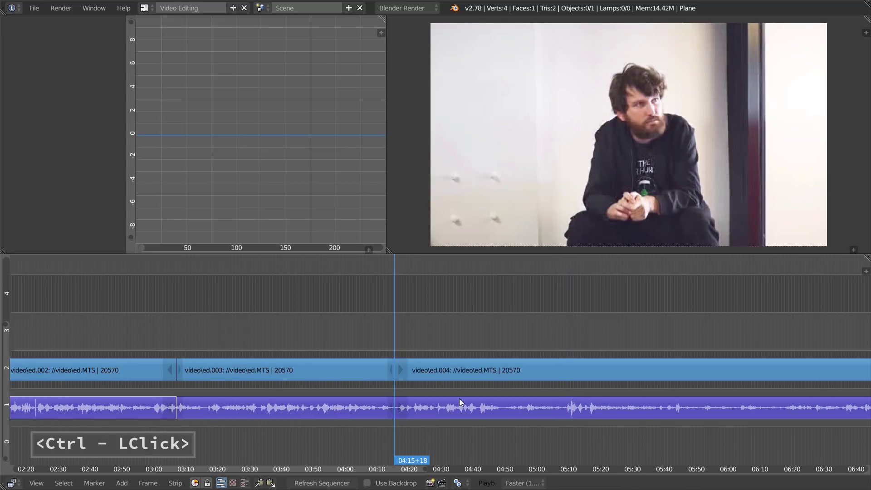
{"action": "key", "text": "f6"}
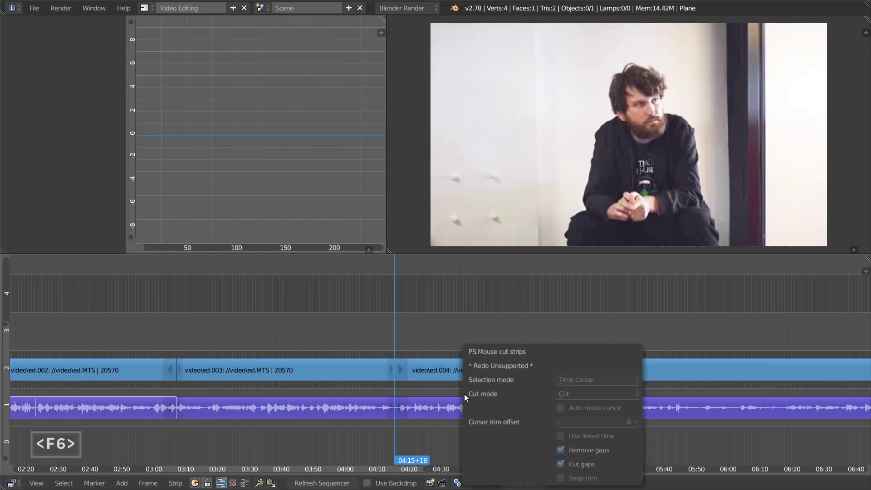
{"action": "mouse_move", "coordinate": [564, 356]}
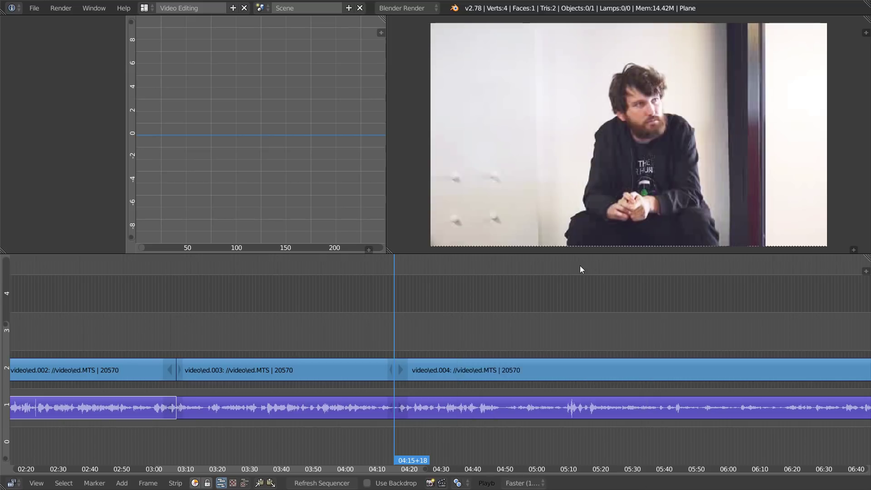
{"action": "key", "text": "ctrl+alt+u"}
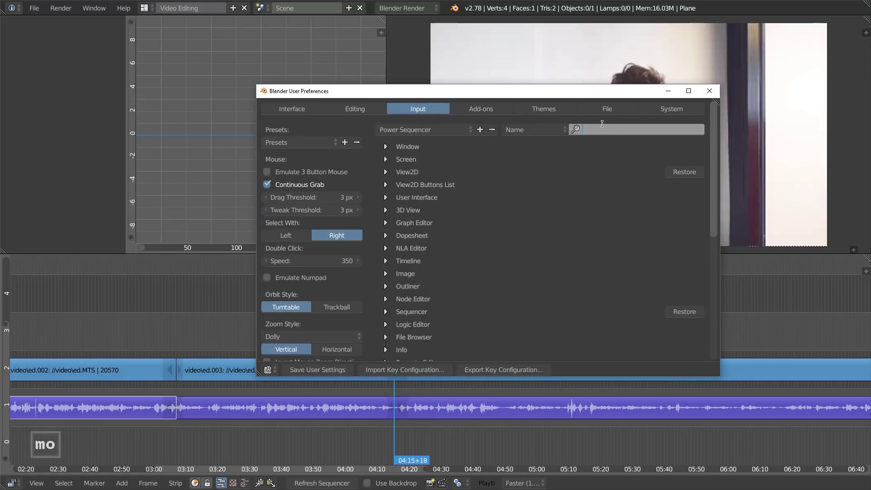
Step: Search 'mouse' in Preferences Input to review PS.Mouse cut strips, then revisit its settings
{"action": "type", "text": "mouse"}
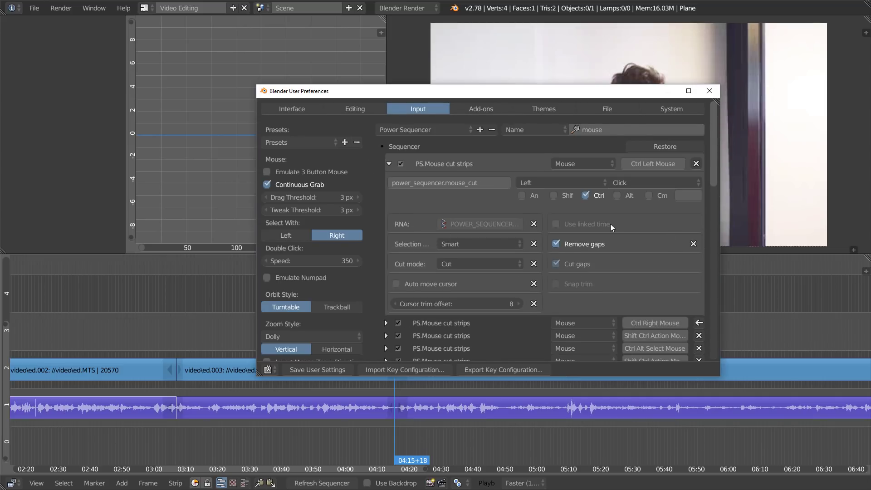
{"action": "mouse_move", "coordinate": [584, 224]}
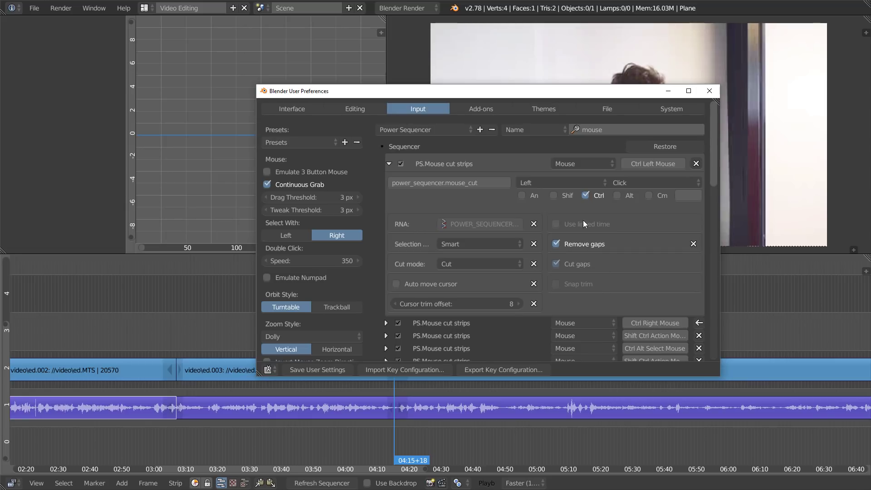
{"action": "mouse_move", "coordinate": [586, 225]}
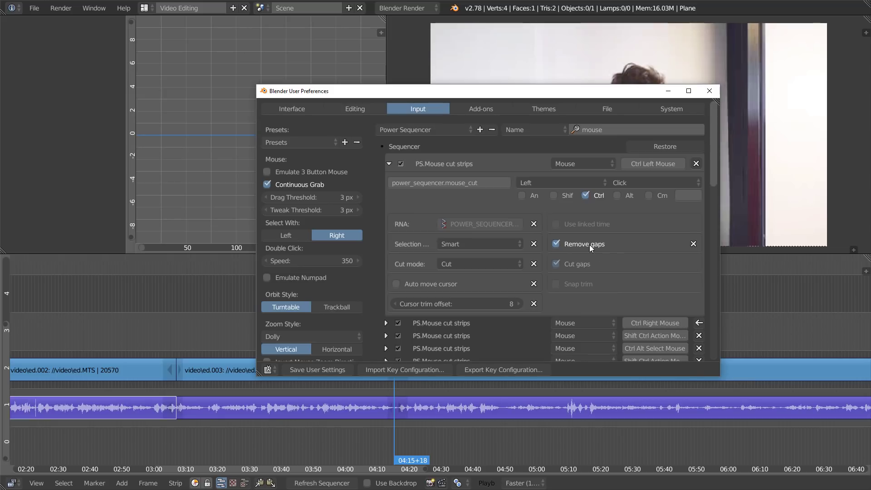
{"action": "mouse_move", "coordinate": [584, 243]}
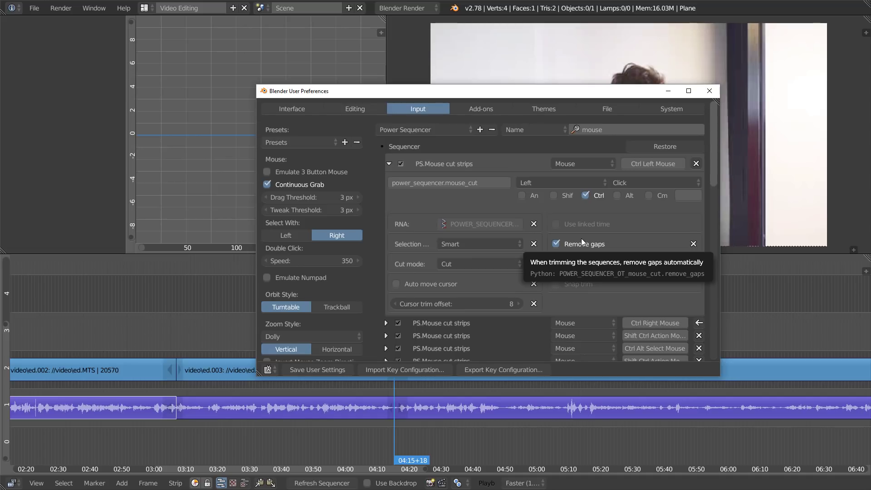
{"action": "left_click", "coordinate": [477, 243]}
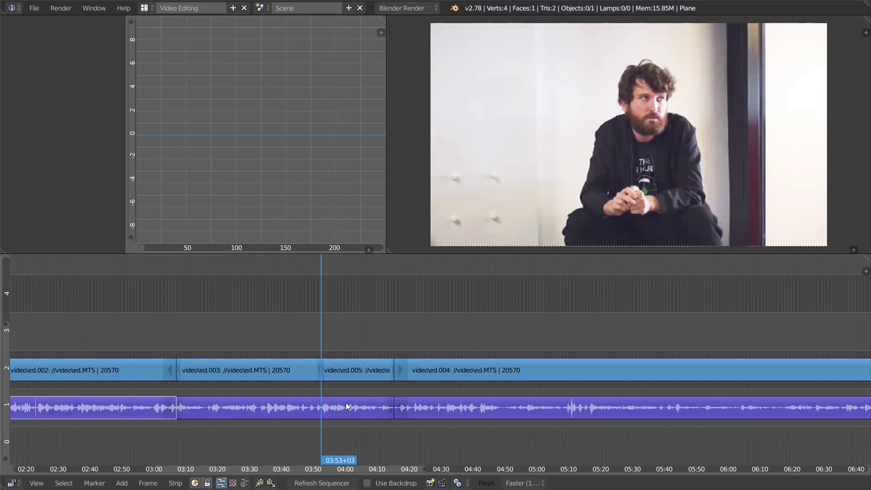
{"action": "key", "text": "ctrl+z"}
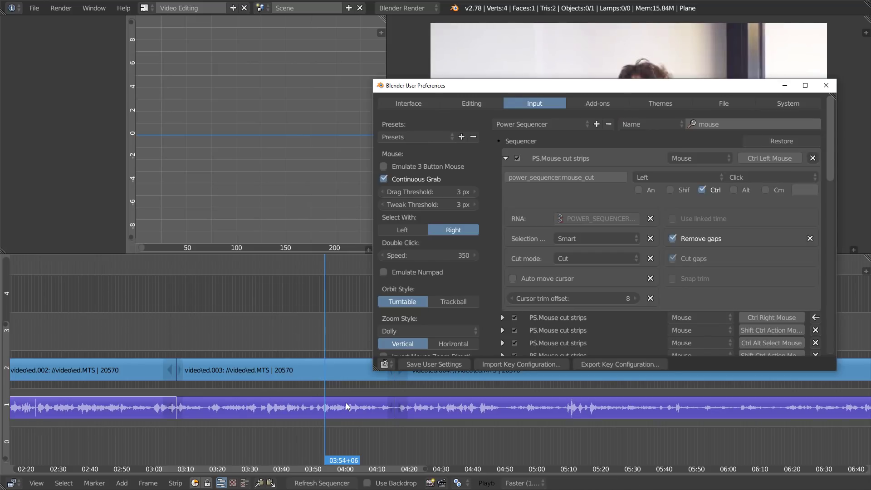
{"action": "left_click", "coordinate": [594, 239]}
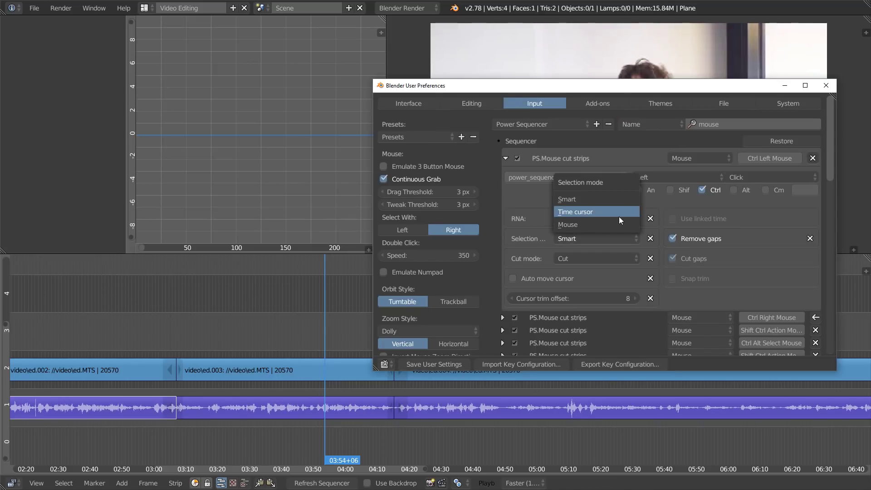
{"action": "mouse_move", "coordinate": [594, 223]}
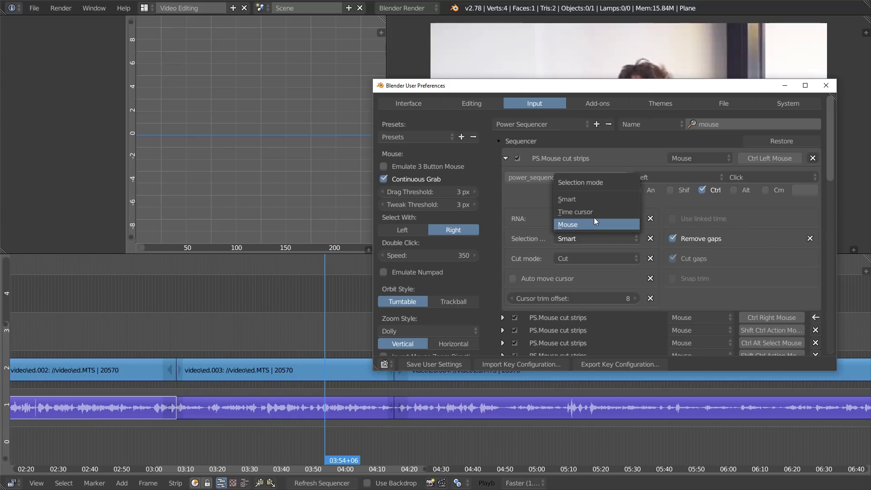
{"action": "mouse_move", "coordinate": [566, 238]}
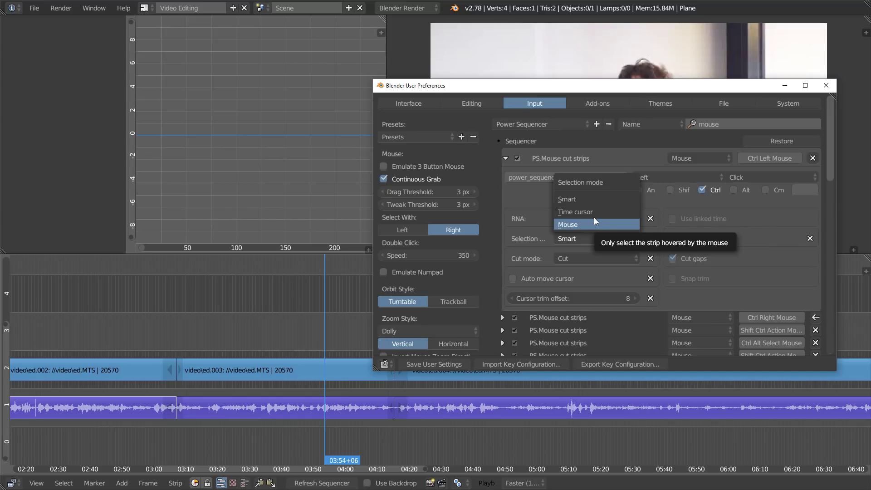
{"action": "left_click", "coordinate": [567, 223]}
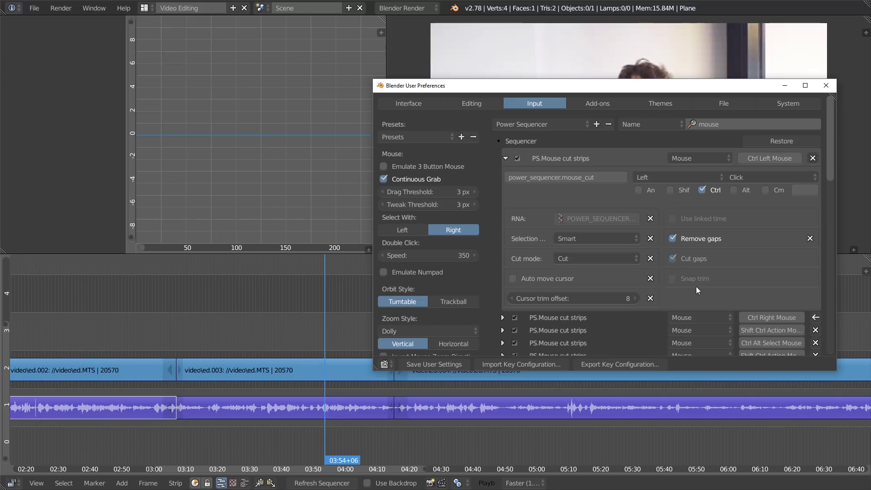
{"action": "mouse_move", "coordinate": [700, 290]}
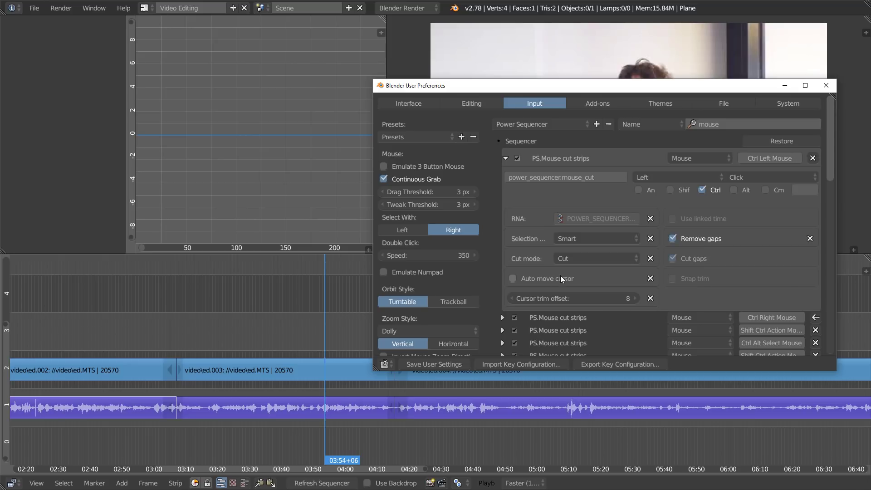
{"action": "mouse_move", "coordinate": [545, 278]}
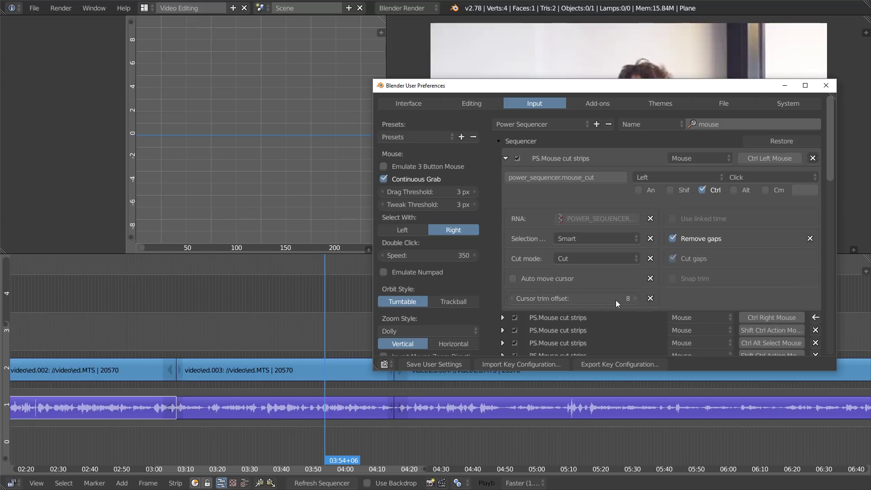
{"action": "mouse_move", "coordinate": [611, 303]}
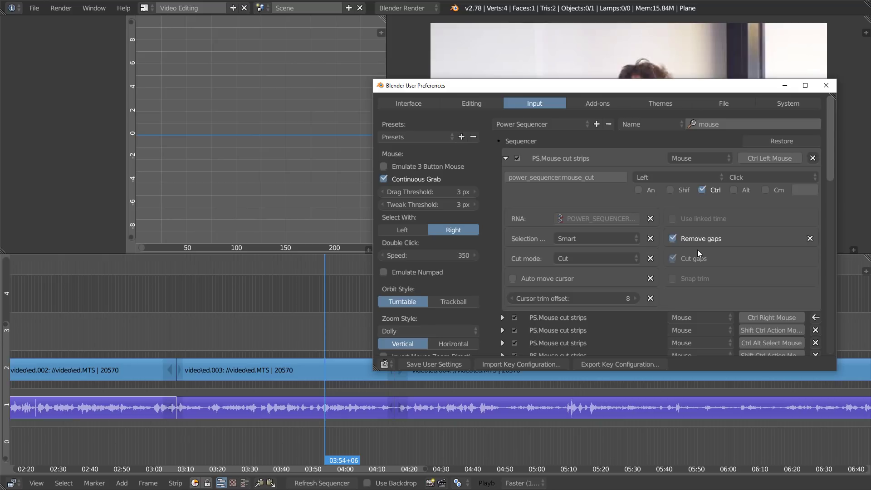
{"action": "mouse_move", "coordinate": [695, 280]}
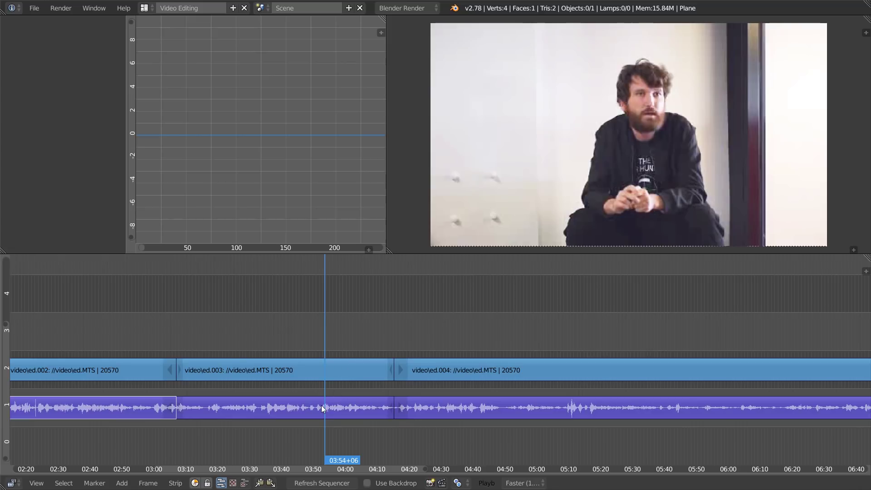
{"action": "mouse_move", "coordinate": [311, 417]}
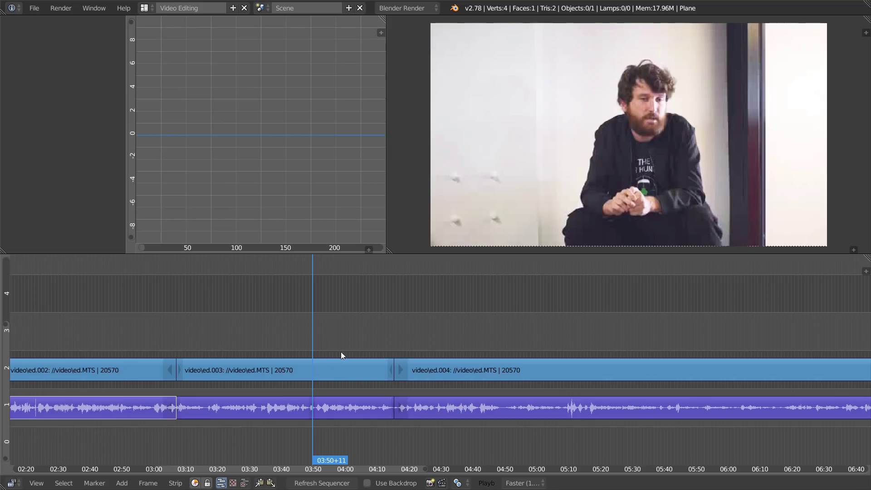
{"action": "right_click", "coordinate": [325, 372]}
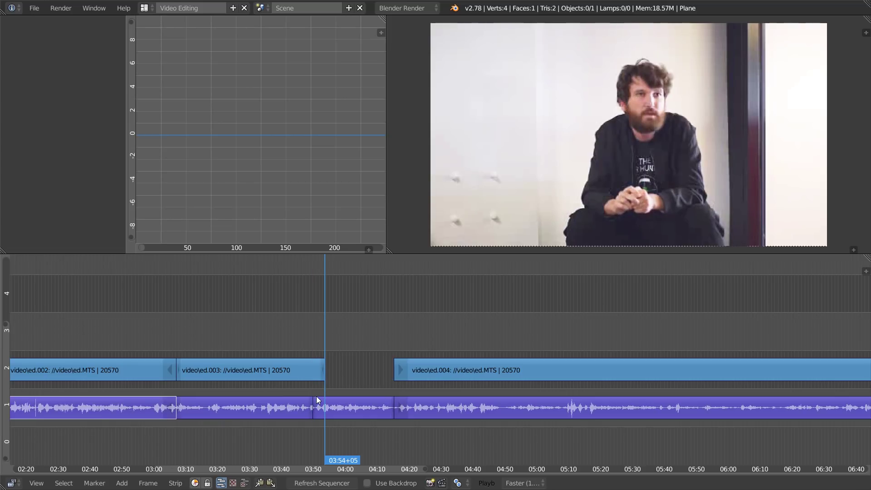
{"action": "key", "text": "ctrl+z"}
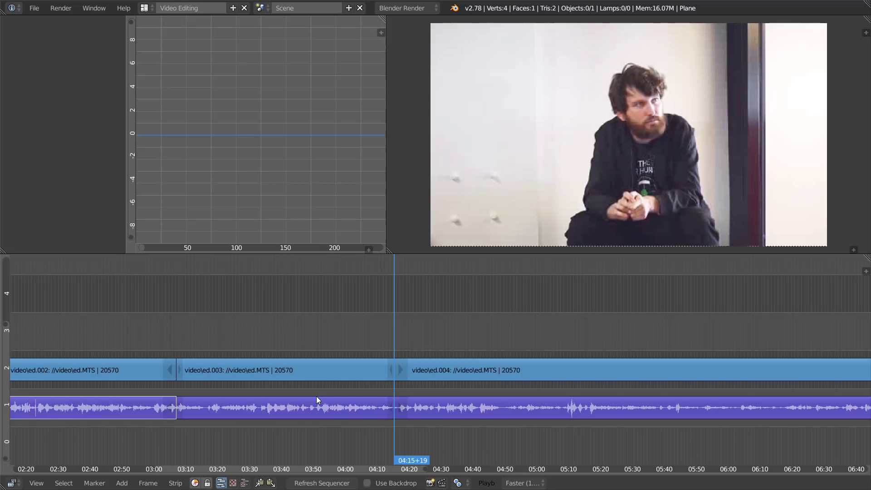
{"action": "key", "text": "alt+g"}
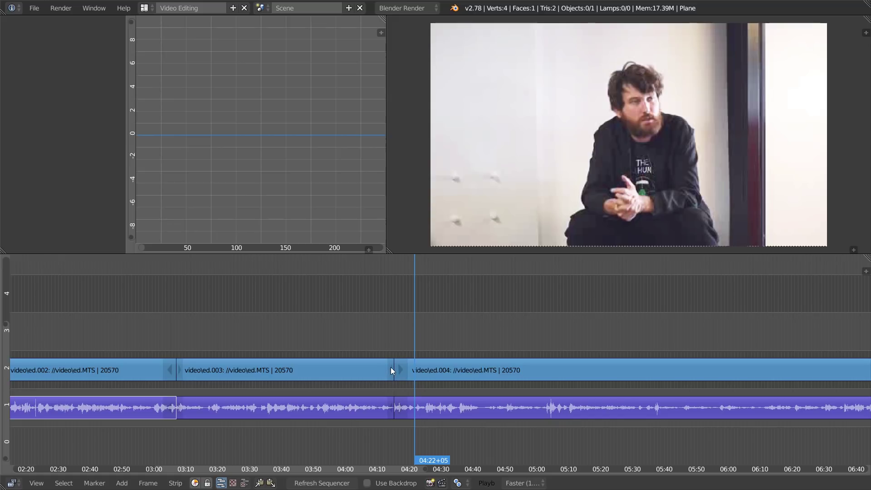
Step: Try sliding the strips and cancel, then select only the right end of ed.003
{"action": "key", "text": "alt+g"}
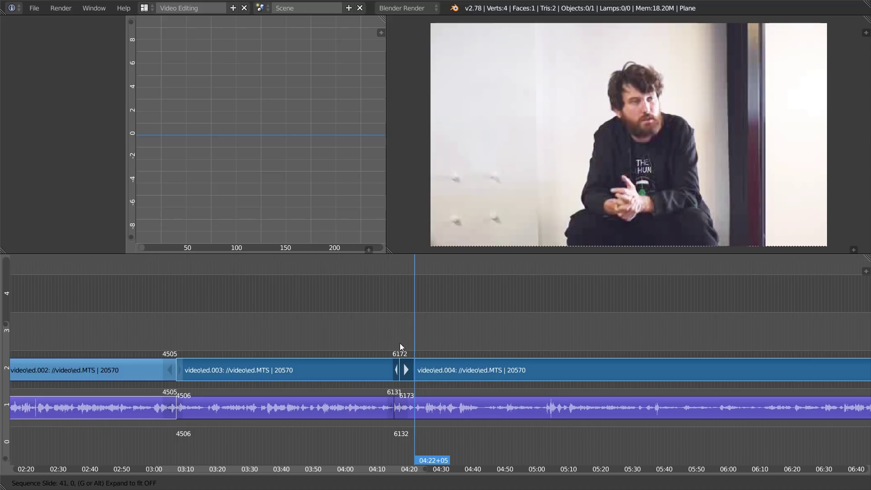
{"action": "right_click", "coordinate": [400, 370]}
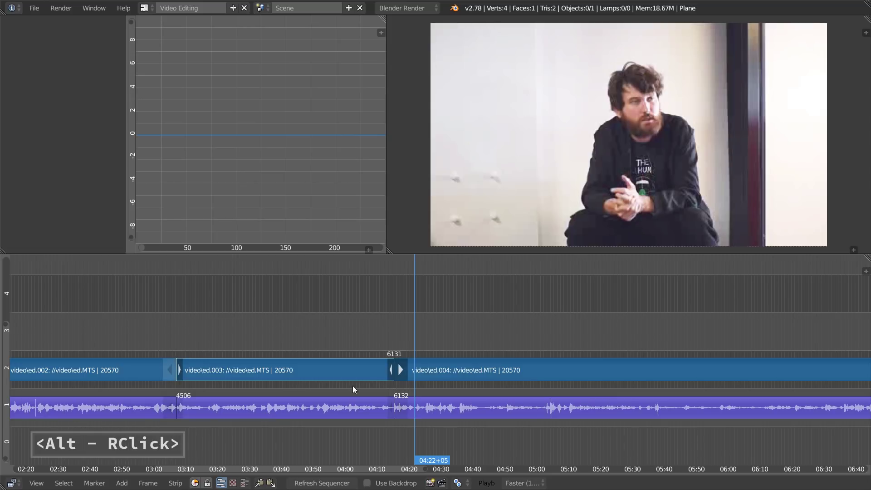
{"action": "right_click", "coordinate": [391, 371]}
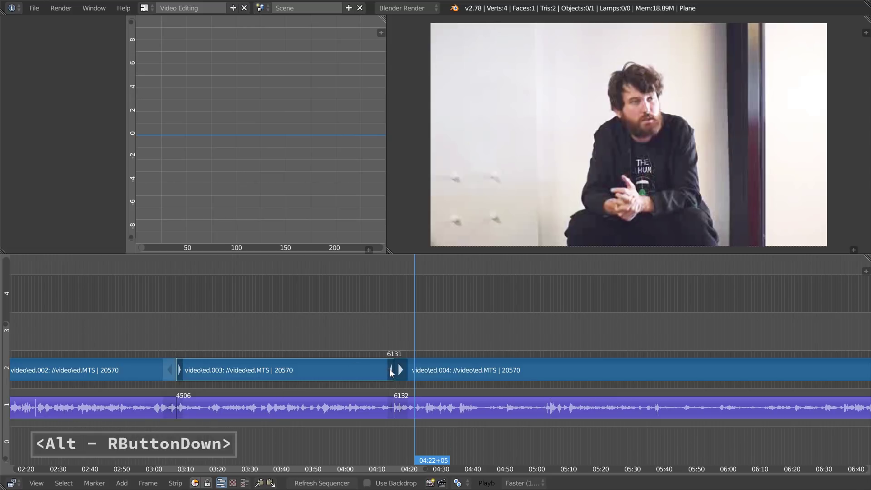
{"action": "right_click", "coordinate": [394, 370]}
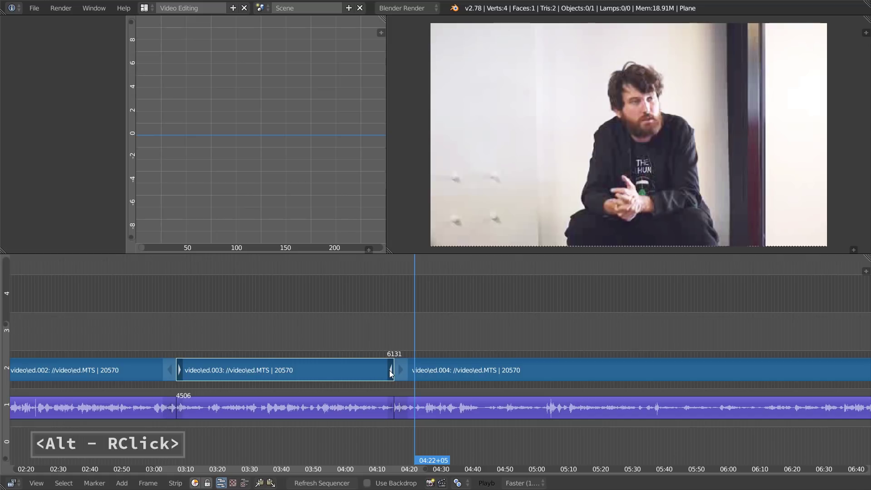